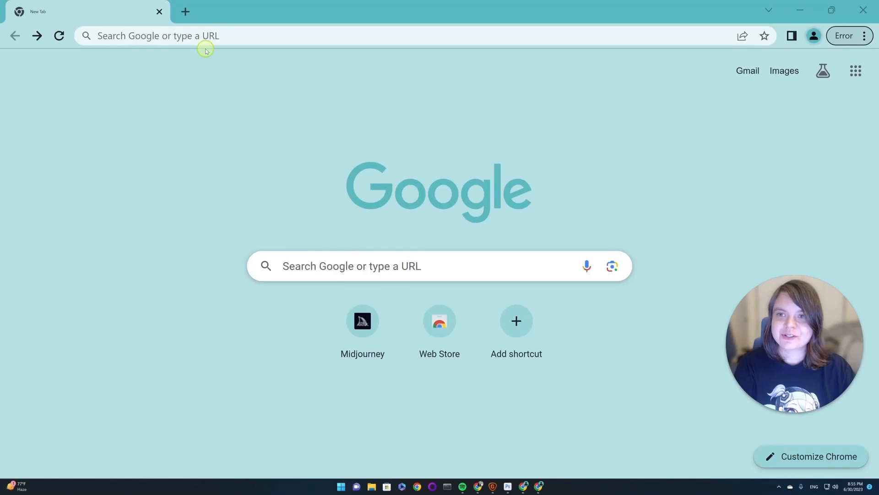
# Load the midjourney.com home page from the 'mid' address-bar suggestion
pyautogui.write('mid')
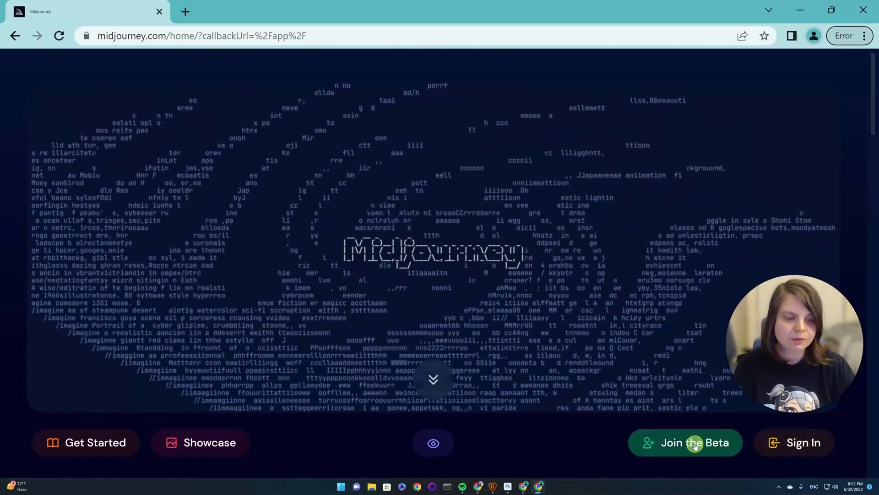
# Join the Midjourney beta Discord invite with the username 'Wavemaker'
pyautogui.click(684, 443)
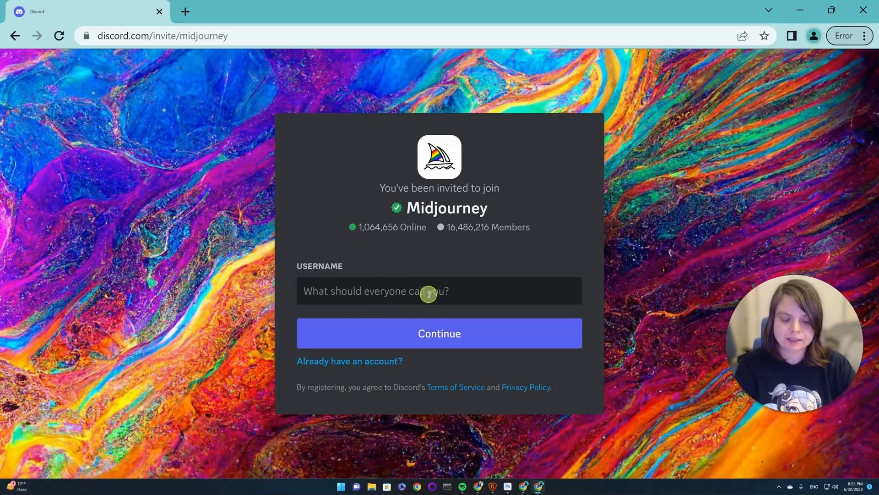
pyautogui.write('Wavem')
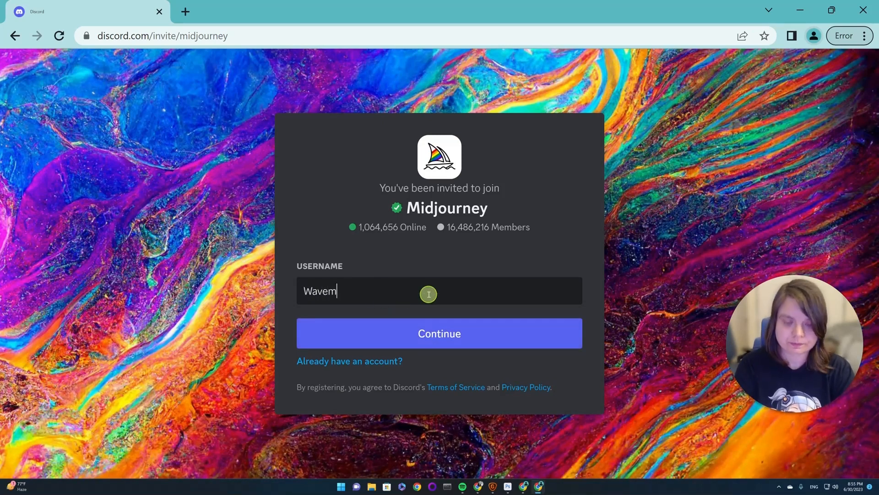
pyautogui.write('akerUser')
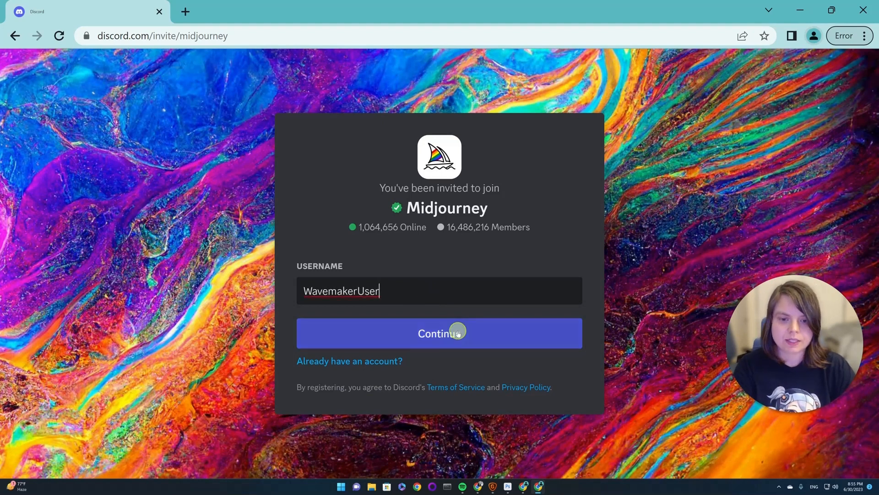
pyautogui.click(439, 333)
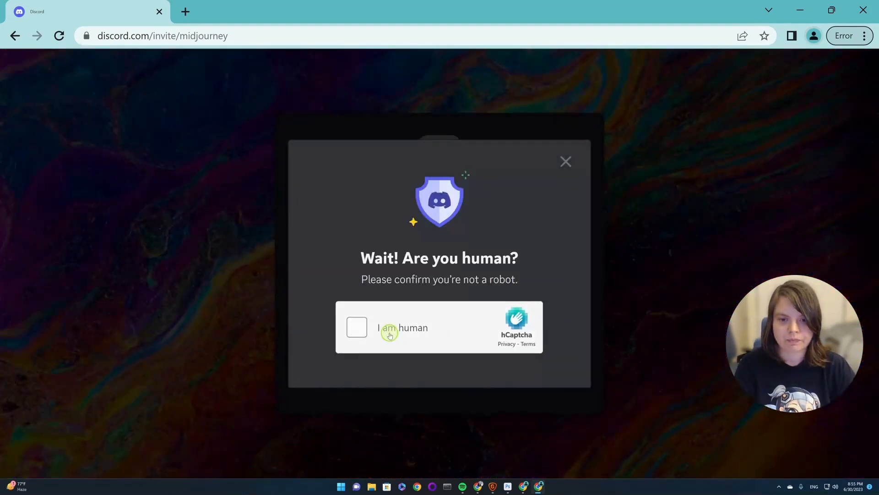
# Pass the 'I am human' hCaptcha image challenge
pyautogui.click(357, 327)
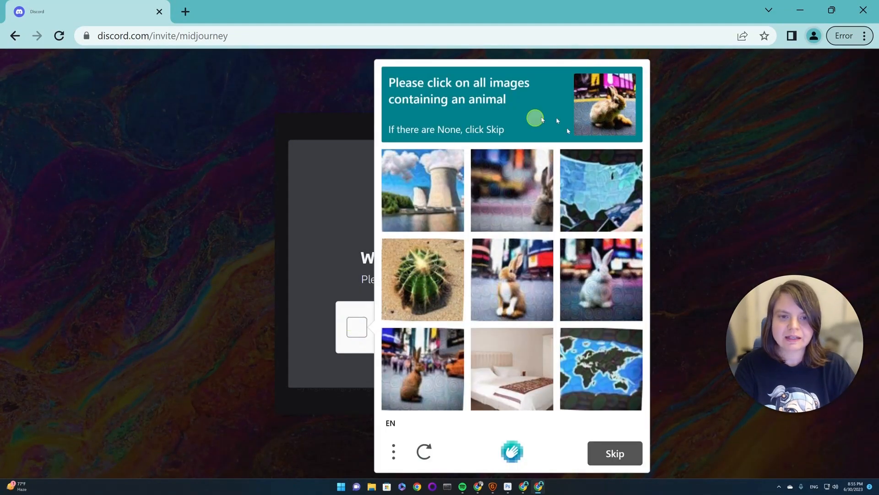
pyautogui.click(511, 190)
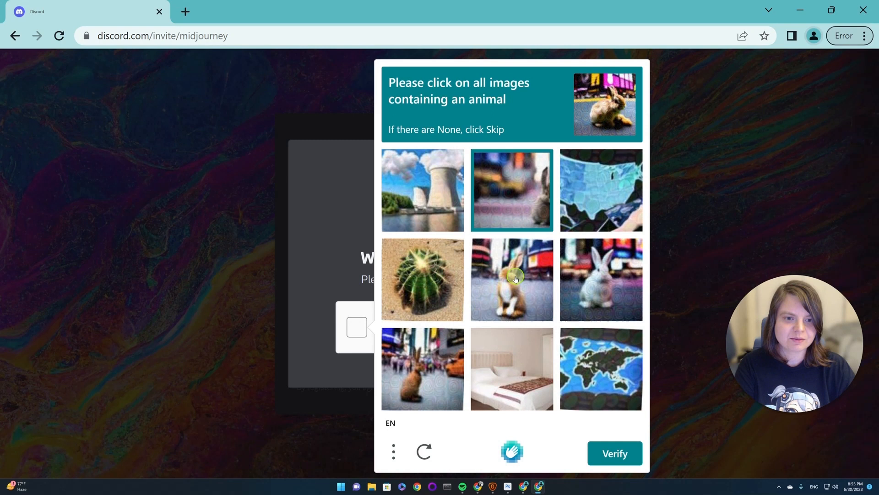
pyautogui.click(614, 453)
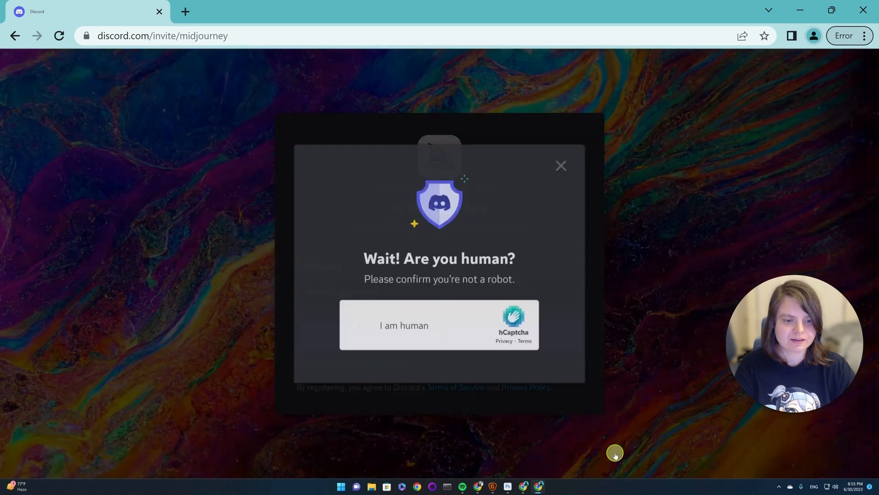
pyautogui.click(403, 326)
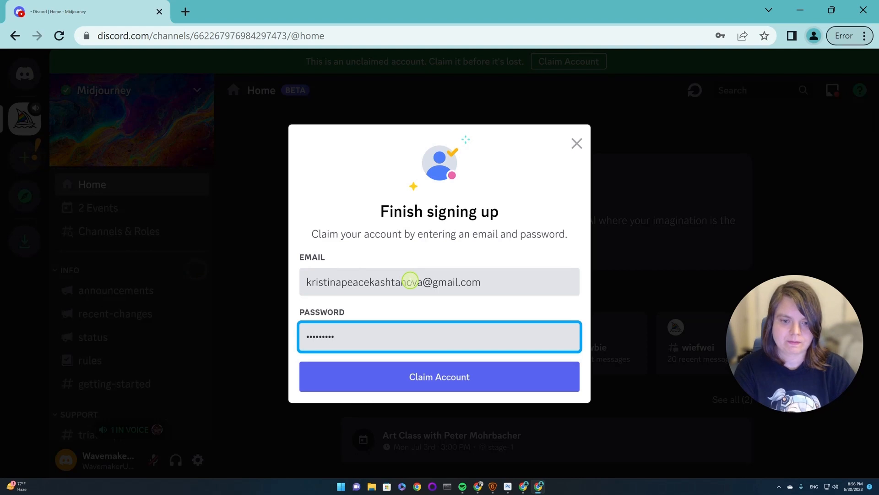
# Claim the account with email and password, resubmitting after fixing the email error
pyautogui.click(439, 377)
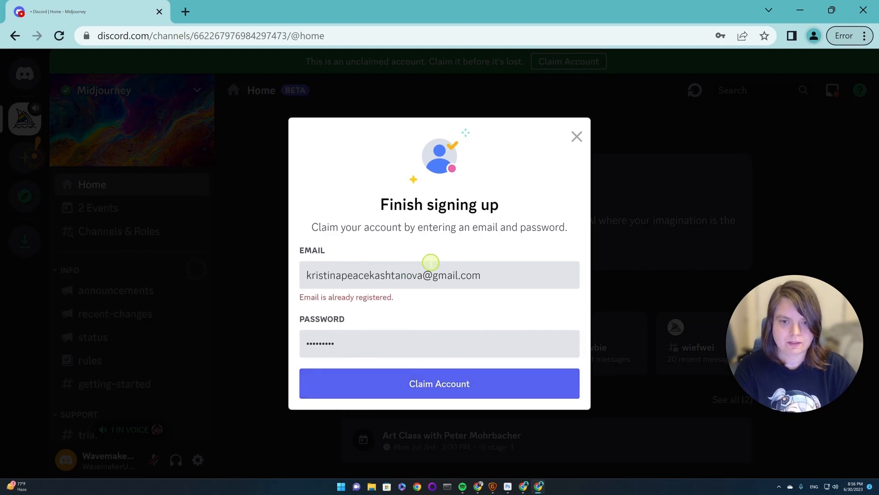
pyautogui.click(439, 383)
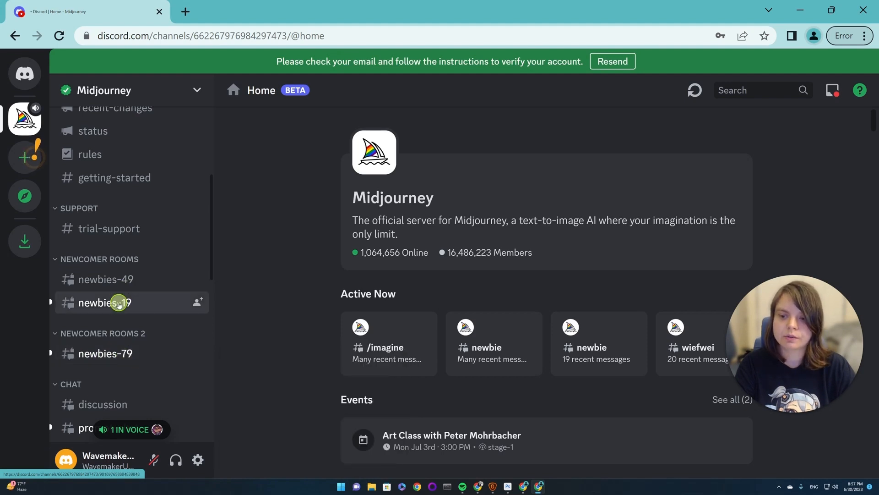
# Open #newbies-19 and resend the account verification email
pyautogui.click(105, 302)
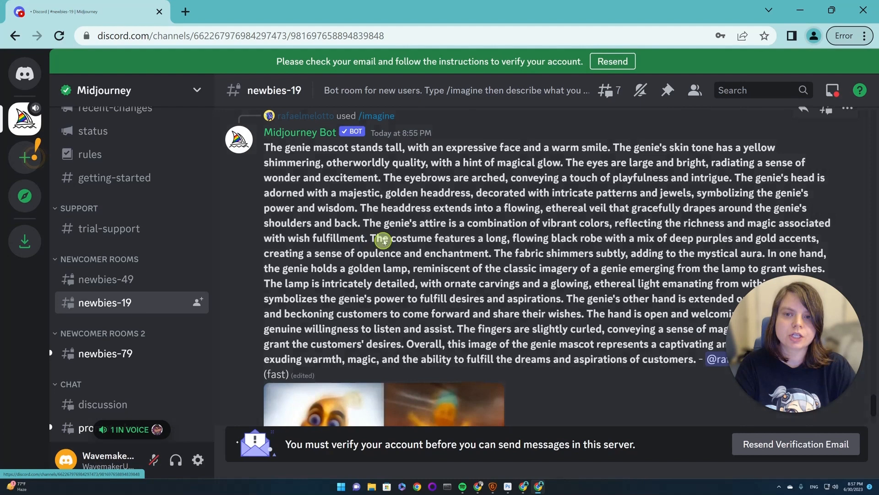
pyautogui.scroll(-3)
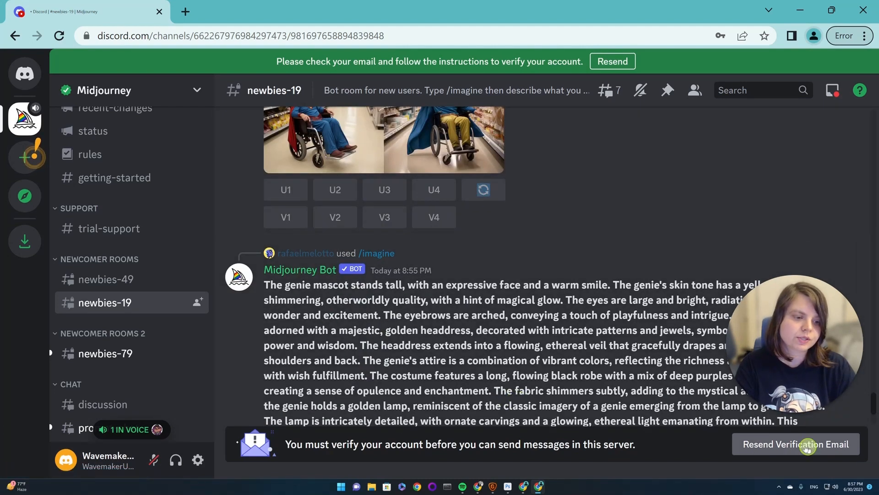
pyautogui.click(795, 444)
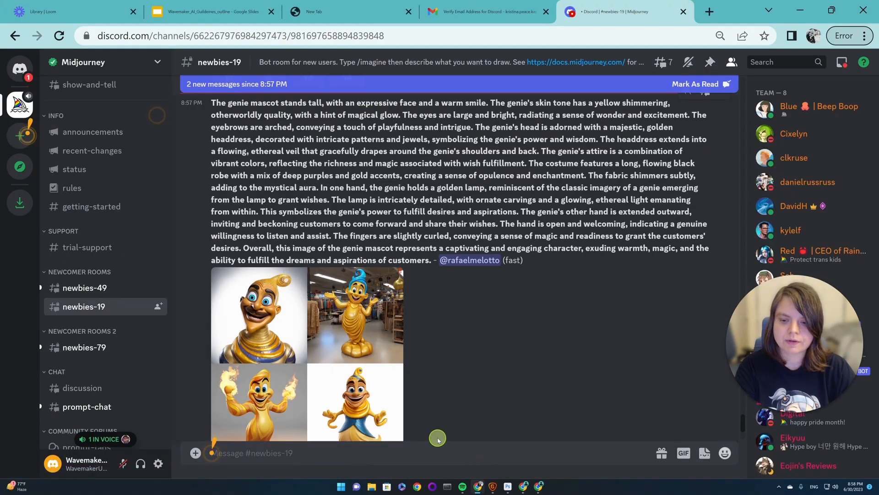
pyautogui.scroll(-3)
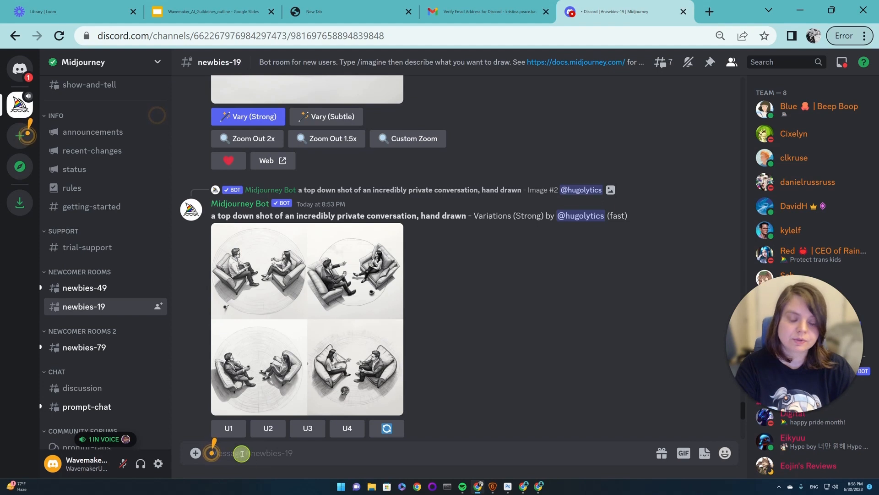
# Run /imagine 'test' in newbies-19 and follow the bot's subscription page link
pyautogui.write('/')
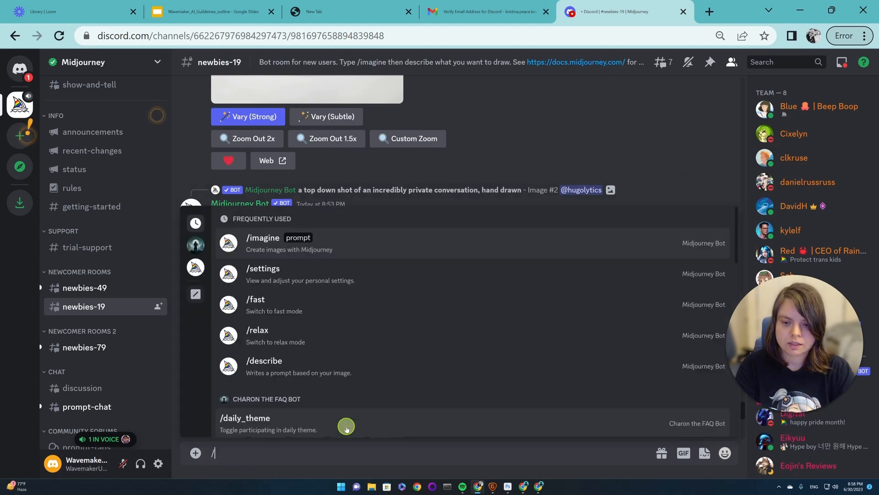
pyautogui.moveTo(356, 402)
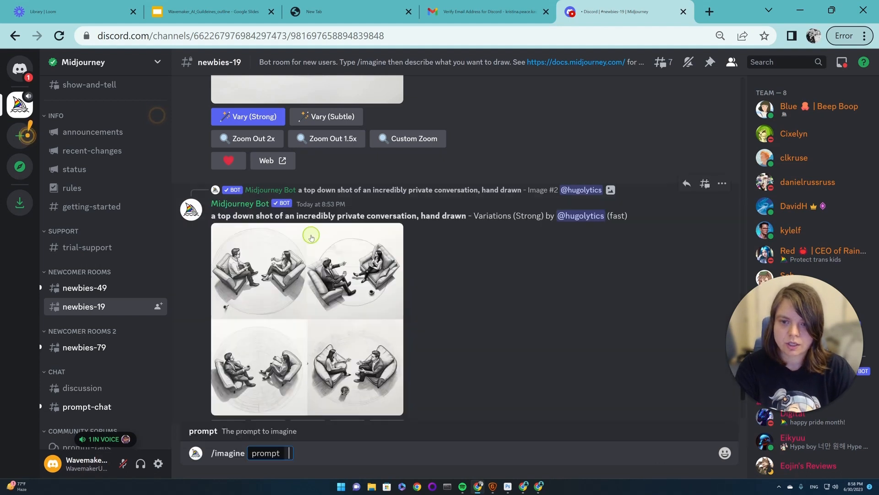
pyautogui.moveTo(565, 422)
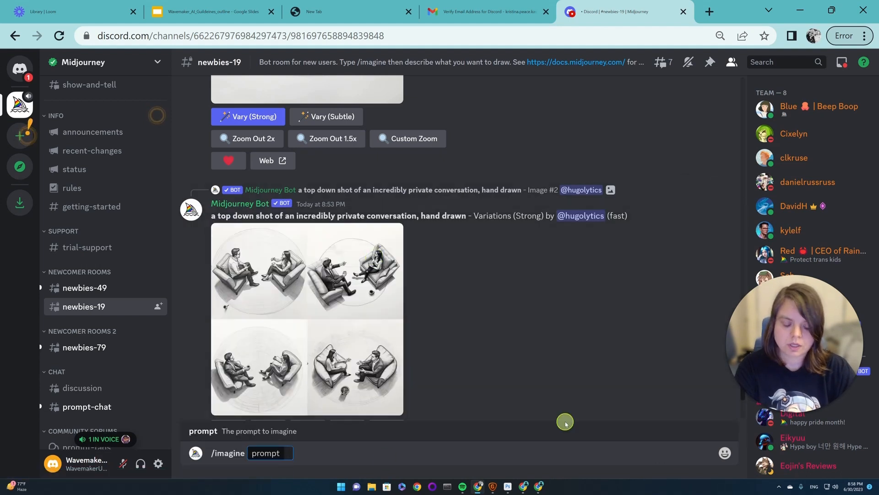
pyautogui.write('test')
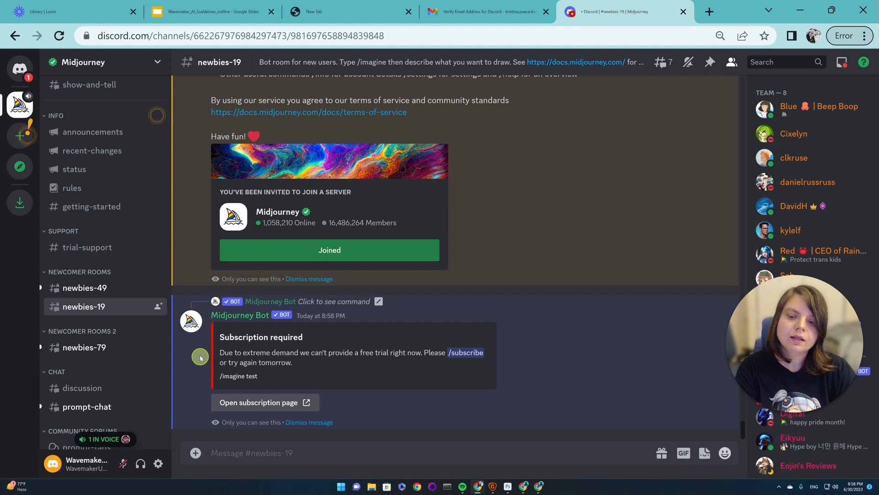
pyautogui.moveTo(345, 387)
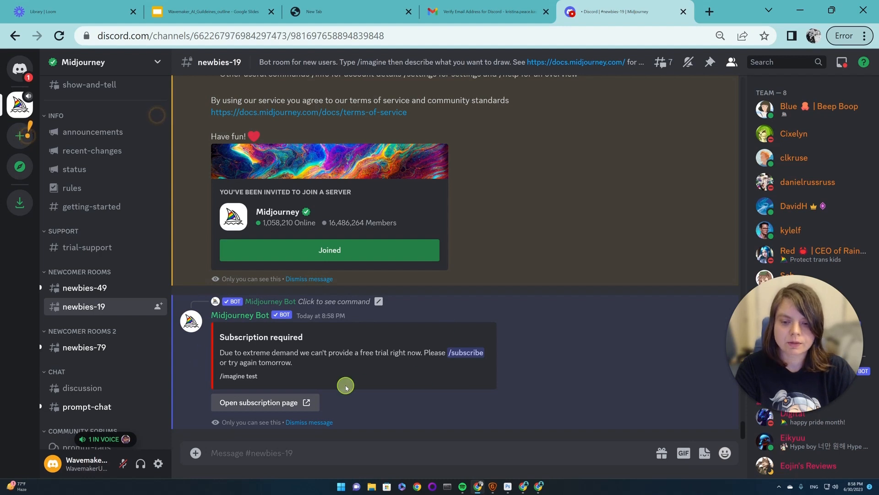
pyautogui.click(258, 402)
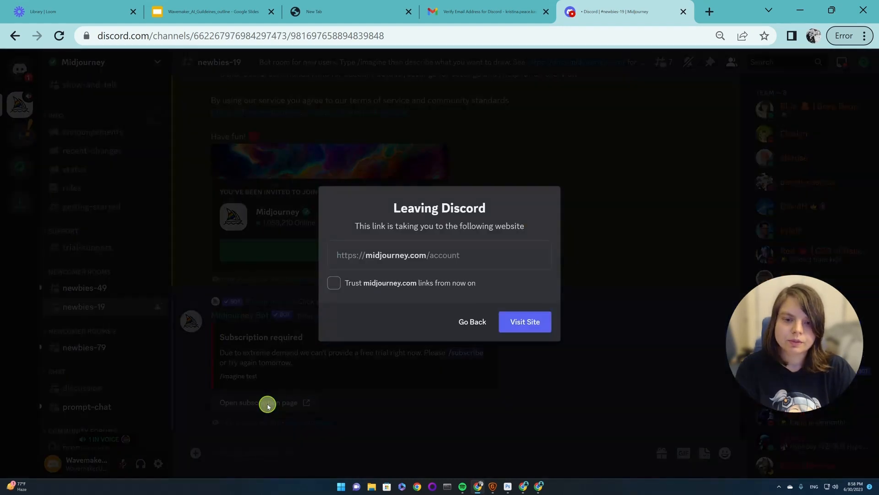
pyautogui.moveTo(525, 322)
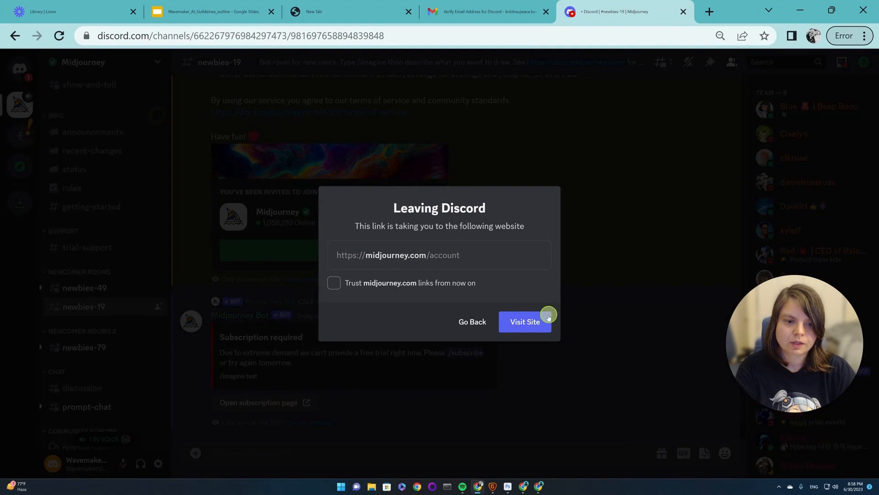
# Pass the Cloudflare check and browse the Basic to Mega plans ($8–$96/month)
pyautogui.click(524, 321)
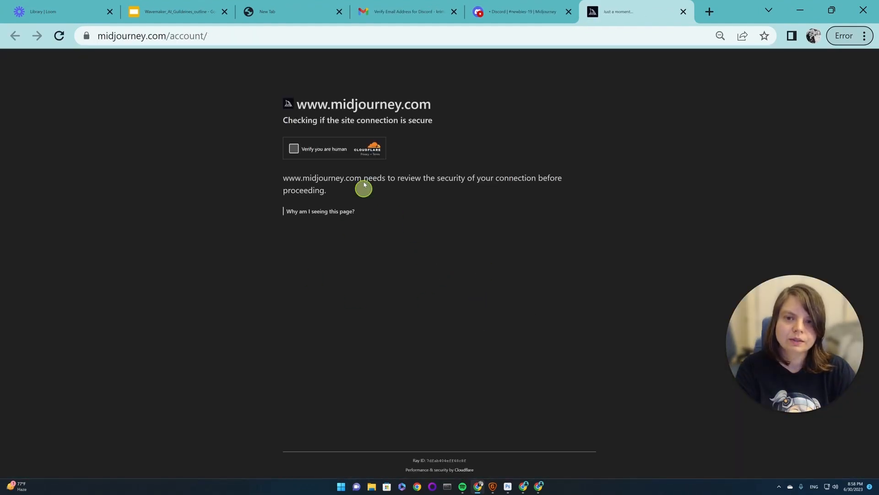
pyautogui.click(294, 149)
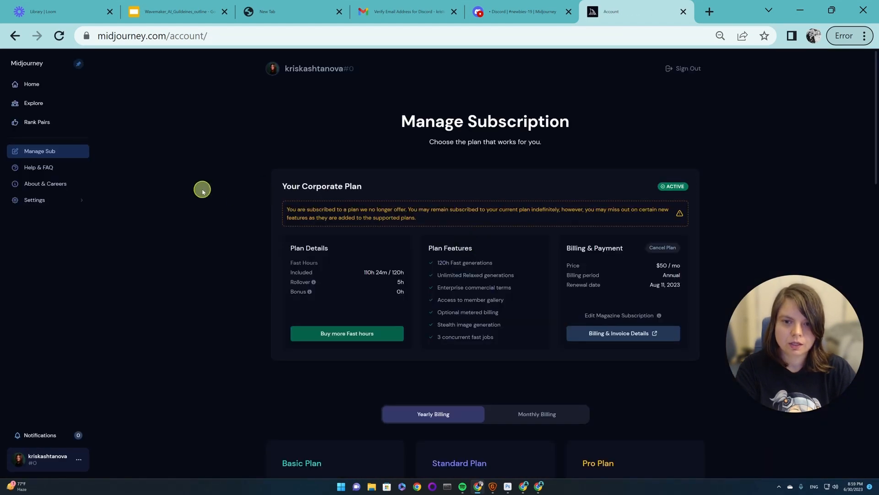
pyautogui.scroll(-3)
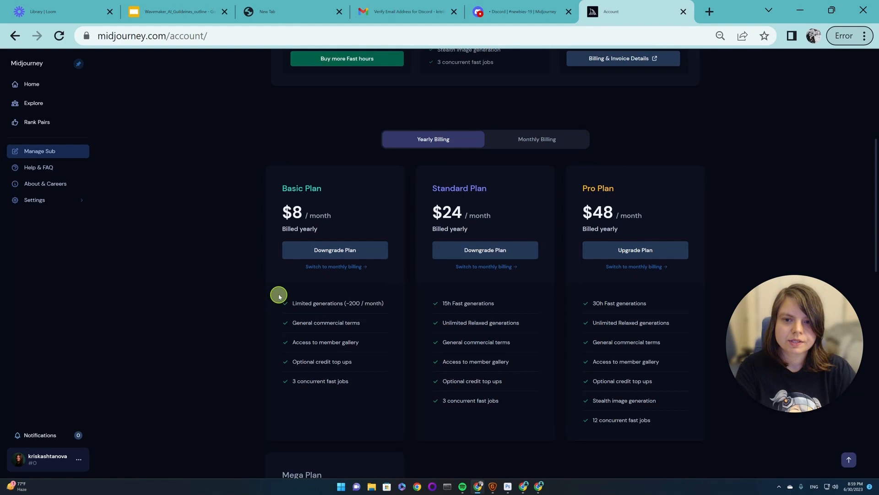
pyautogui.moveTo(261, 322)
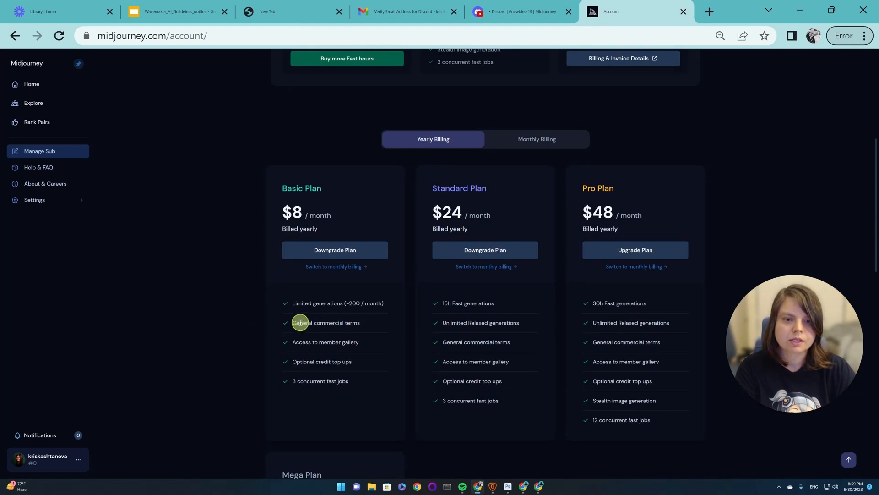
pyautogui.moveTo(423, 214)
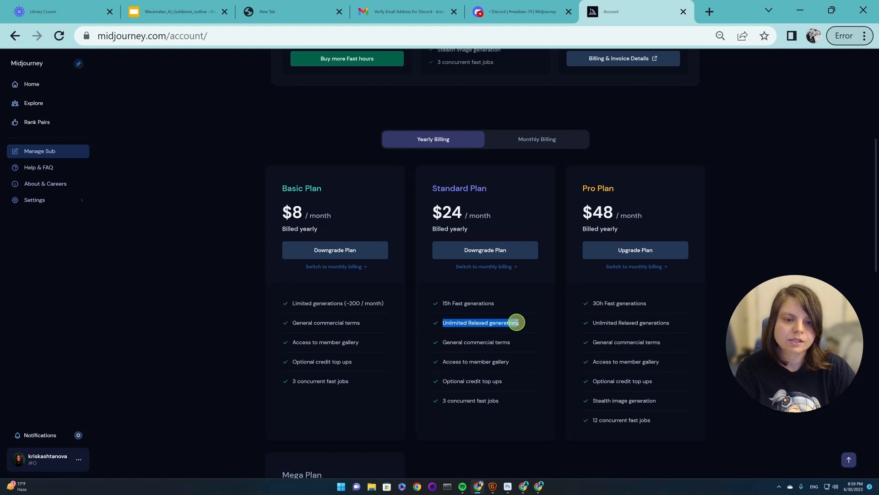
pyautogui.scroll(-3)
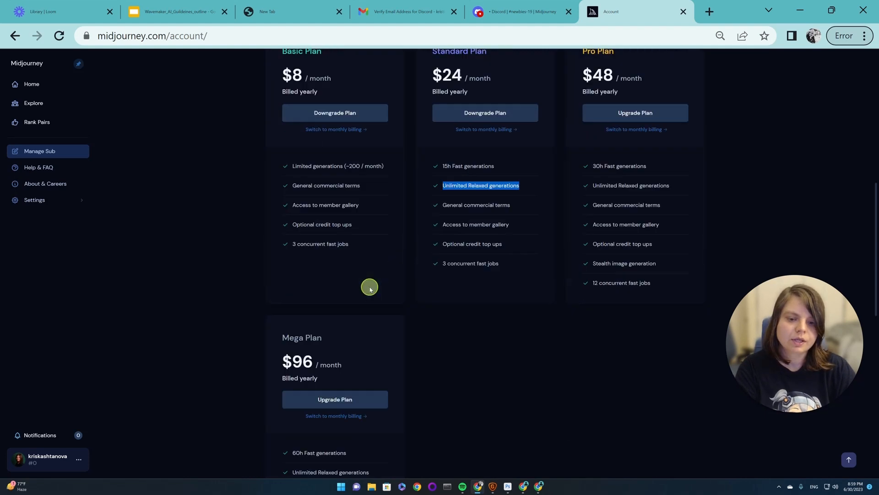
pyautogui.scroll(-3)
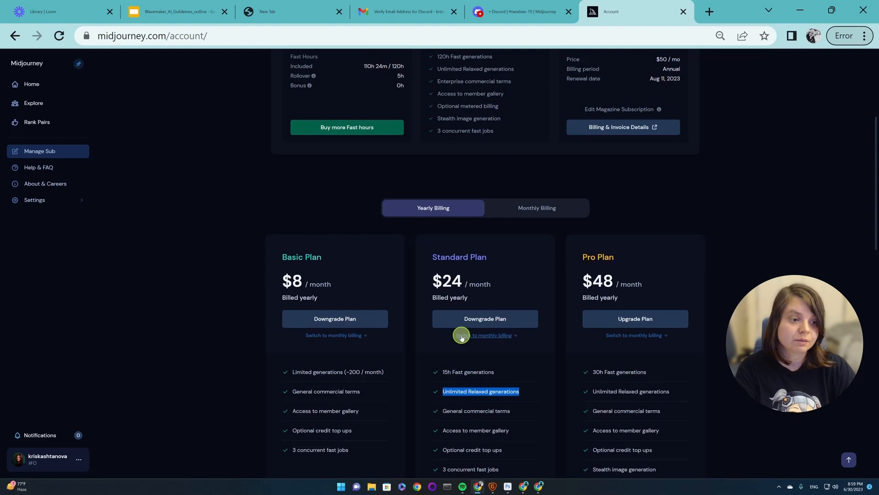
pyautogui.click(385, 11)
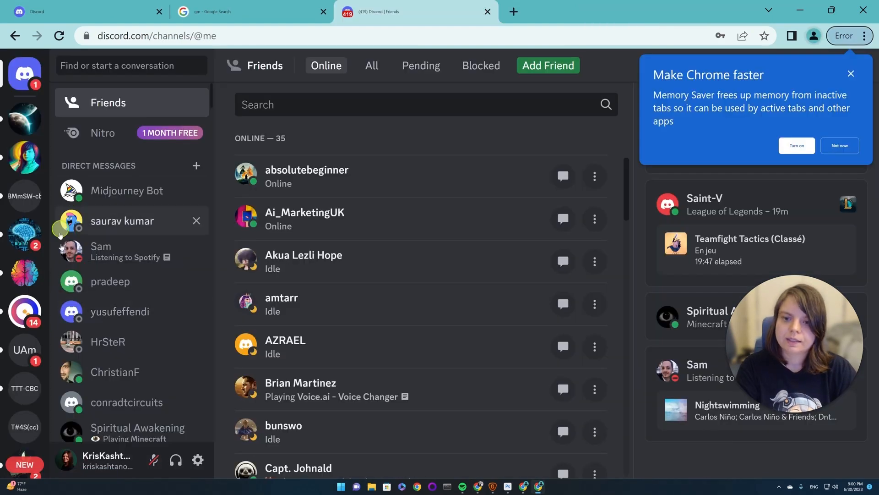
pyautogui.moveTo(168, 335)
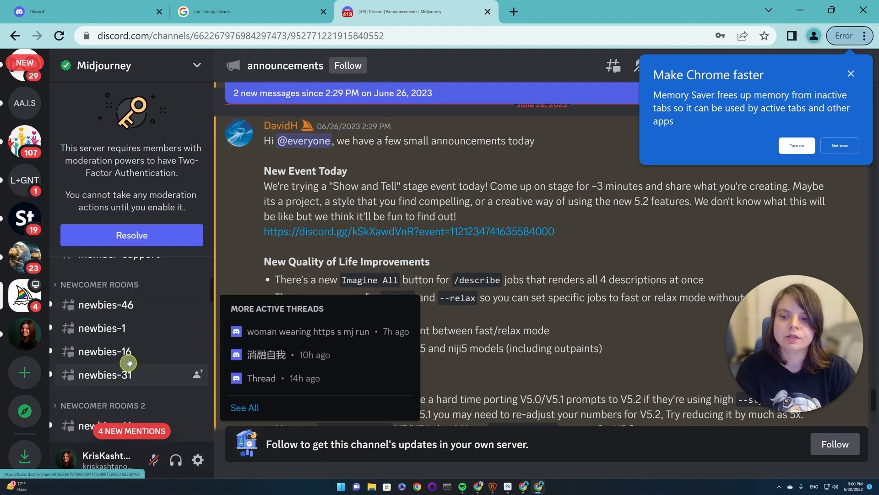
# Open the #newbies-16 channel under Newcomer Rooms
pyautogui.click(106, 352)
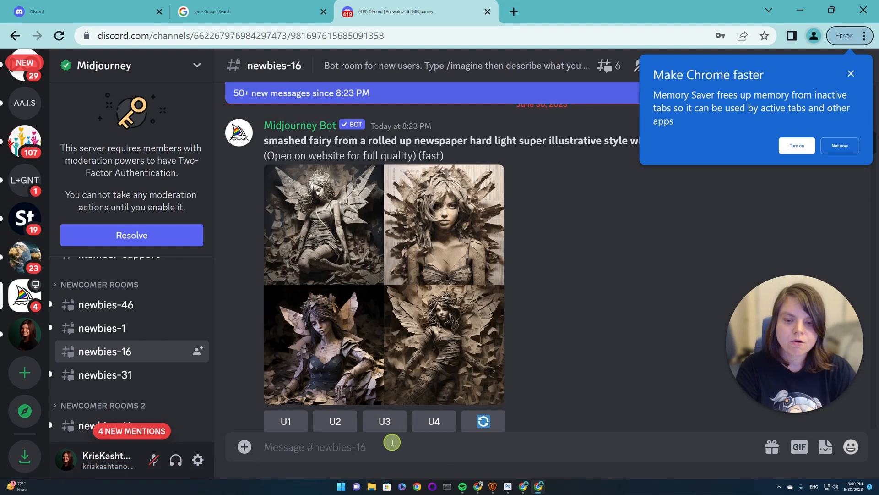
pyautogui.moveTo(516, 373)
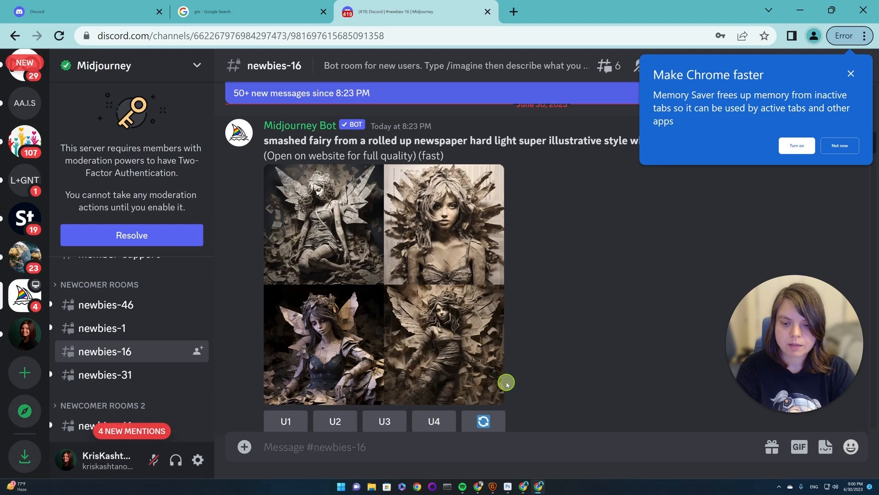
# Send /imagine 'Wavemaker test' in newbies-16 and dismiss Chrome's memory saver popup
pyautogui.write('/')
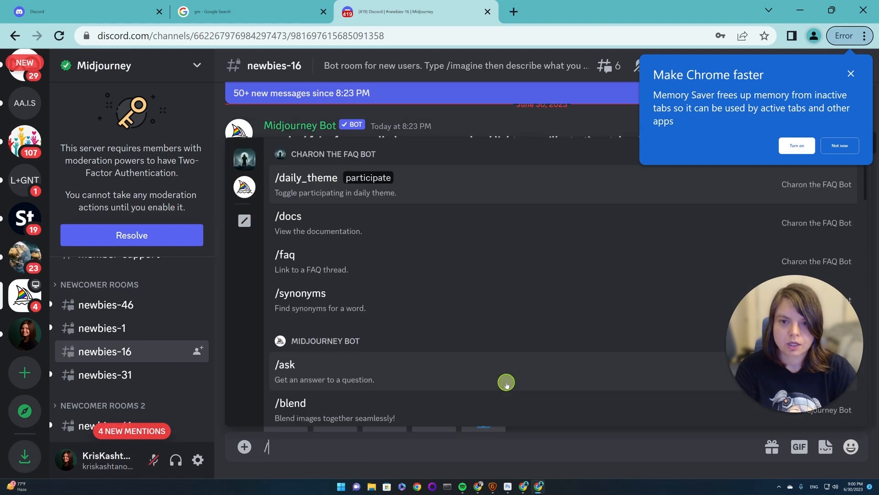
pyautogui.write('ima')
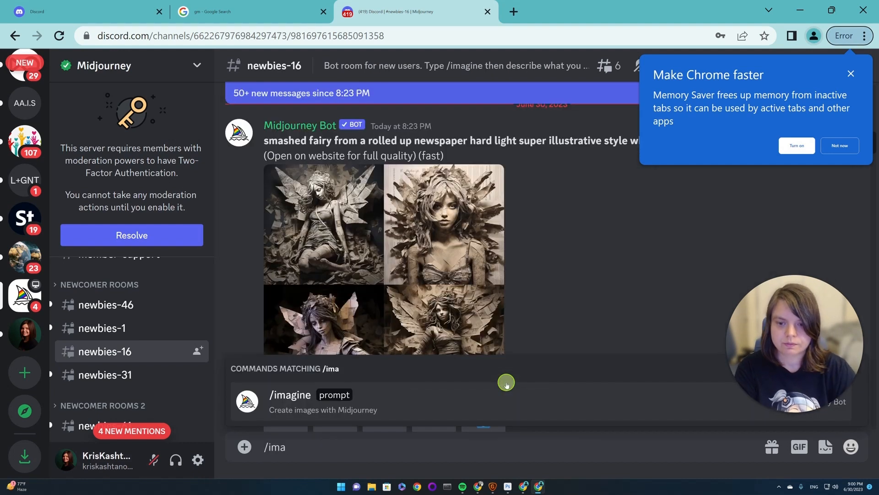
pyautogui.click(289, 394)
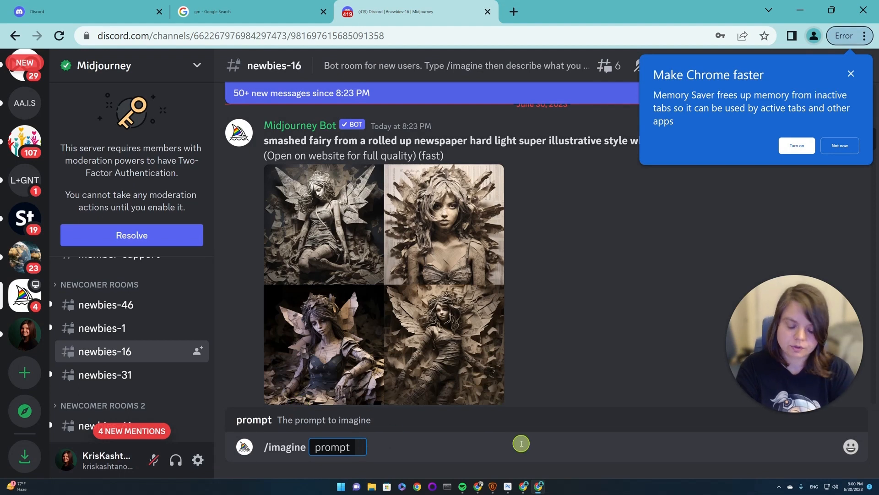
pyautogui.write('Wave')
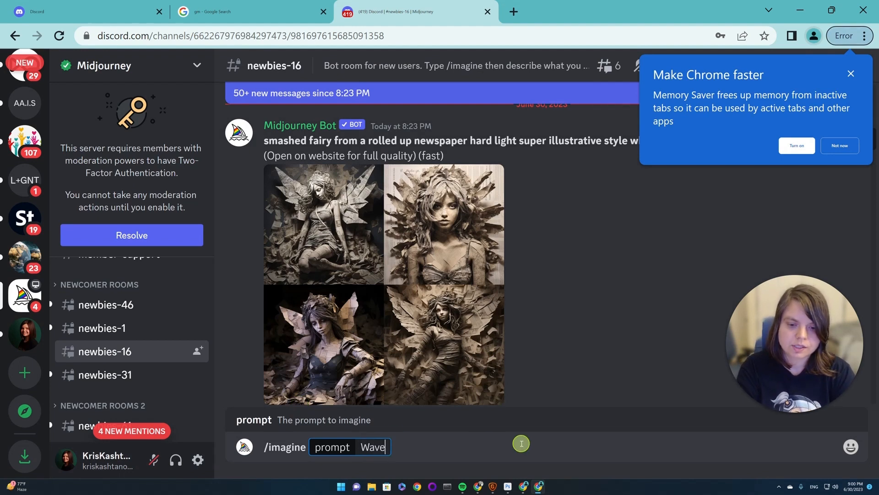
pyautogui.write('maker')
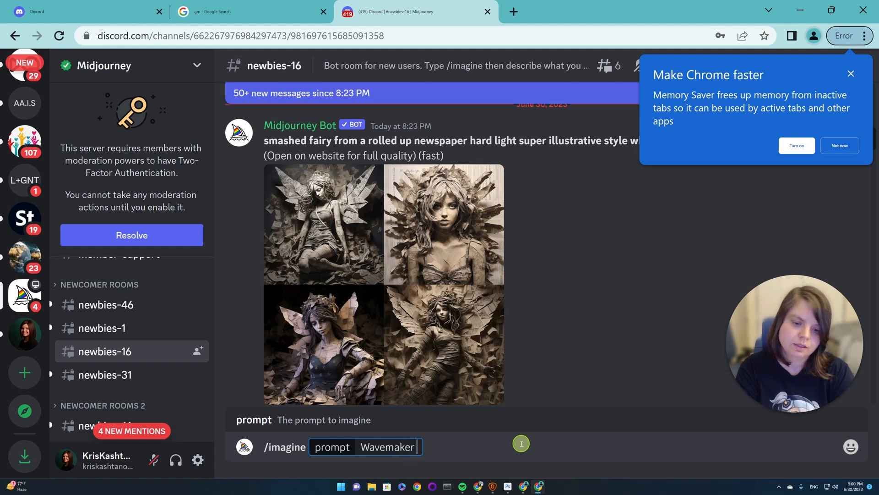
pyautogui.write('test')
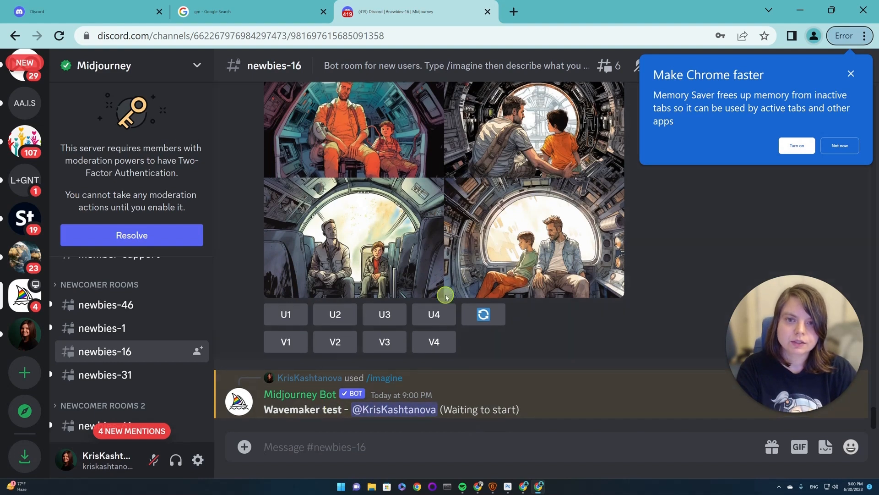
pyautogui.scroll(-3)
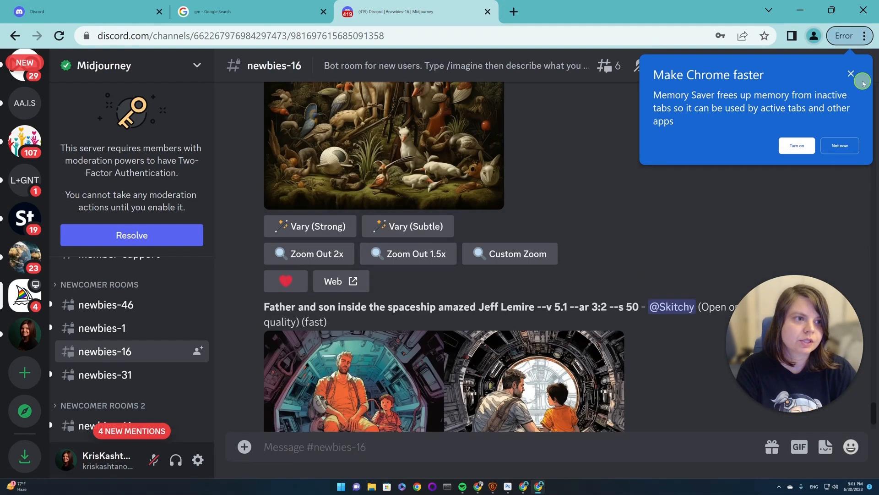
pyautogui.click(850, 73)
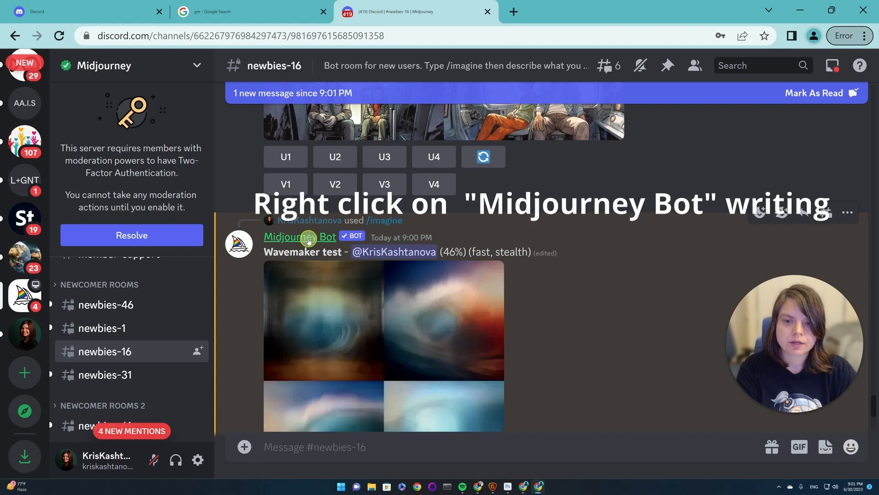
# Choose Message from the Midjourney Bot's right-click menu to start a DM
pyautogui.rightClick(300, 236)
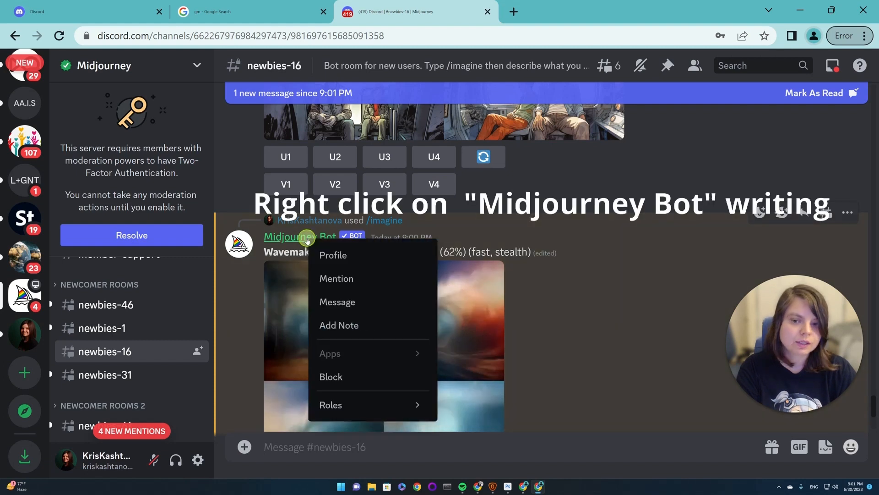
pyautogui.moveTo(348, 306)
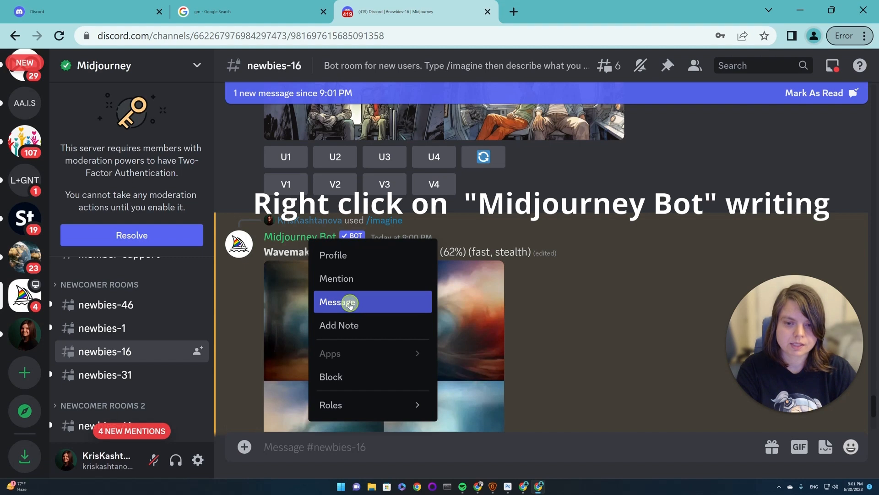
pyautogui.click(338, 302)
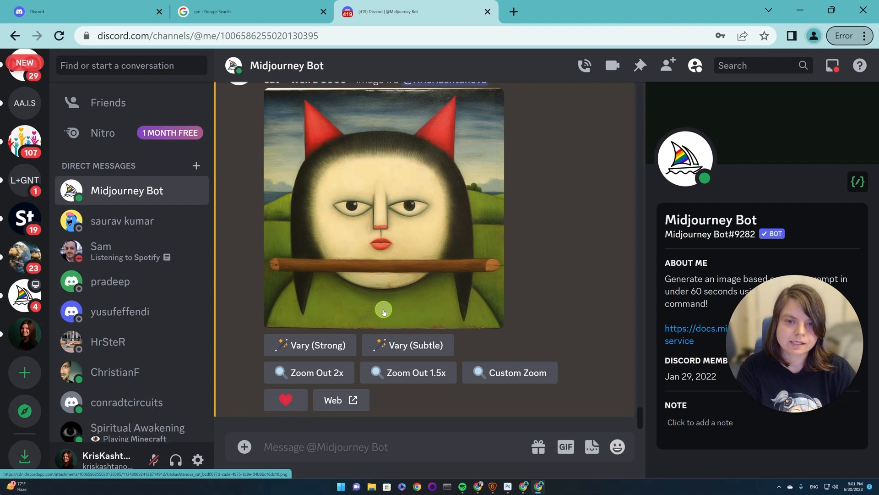
pyautogui.moveTo(463, 190)
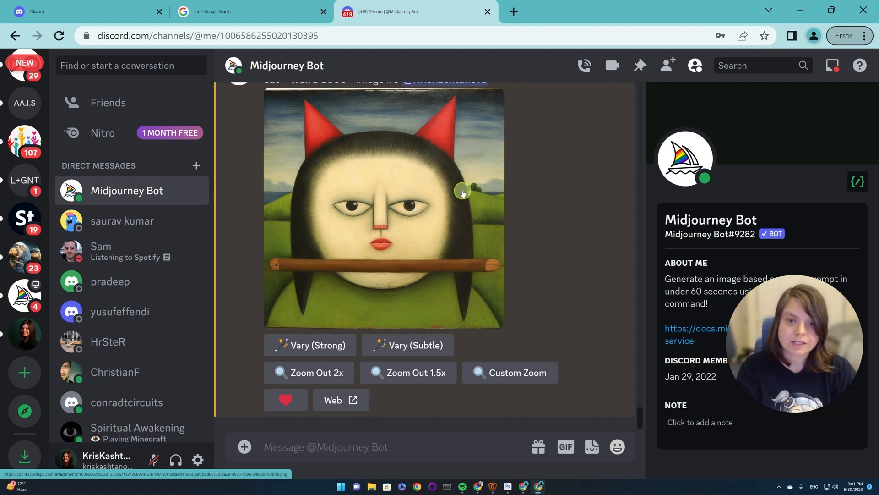